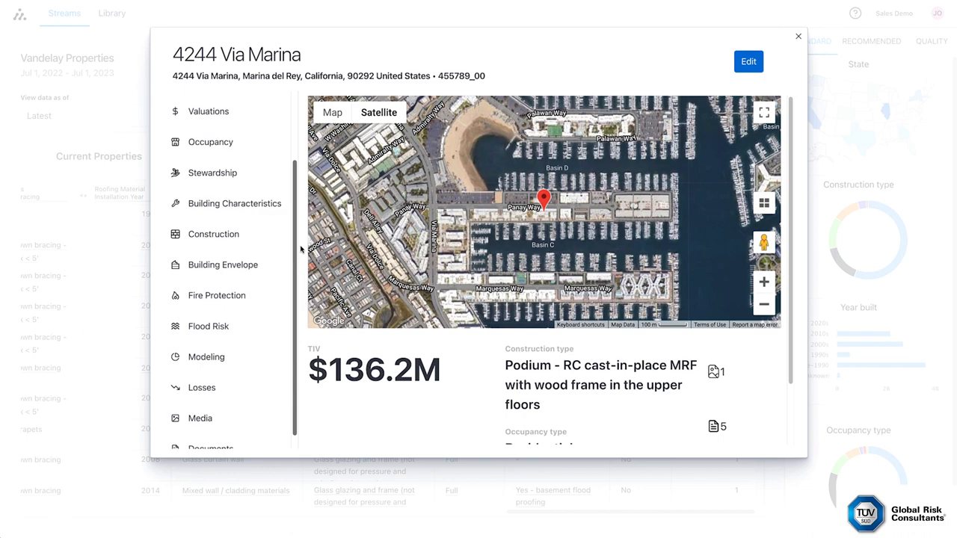
click(202, 387)
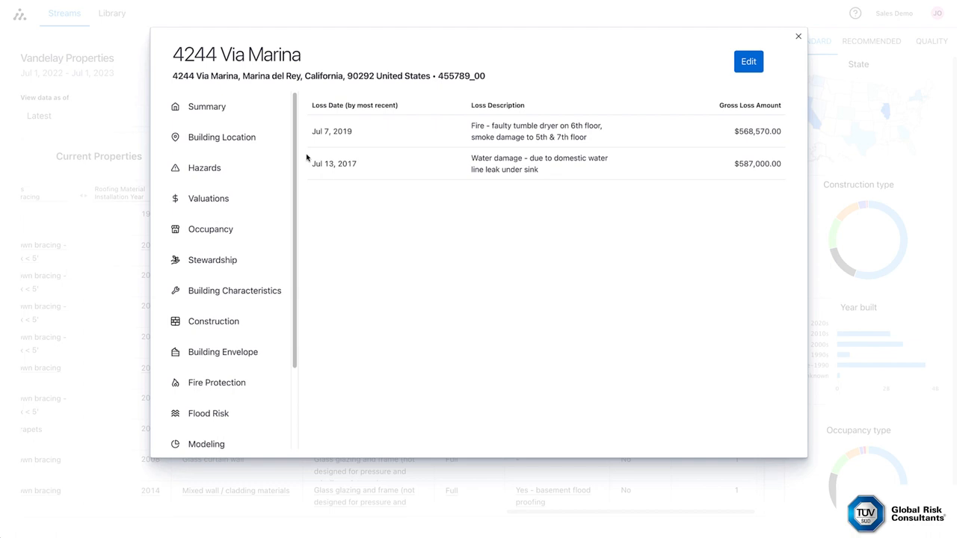
- Review Occupancy and Construction details for 4244 Via Marina, then close the modal to the Vandelay stream
click(209, 229)
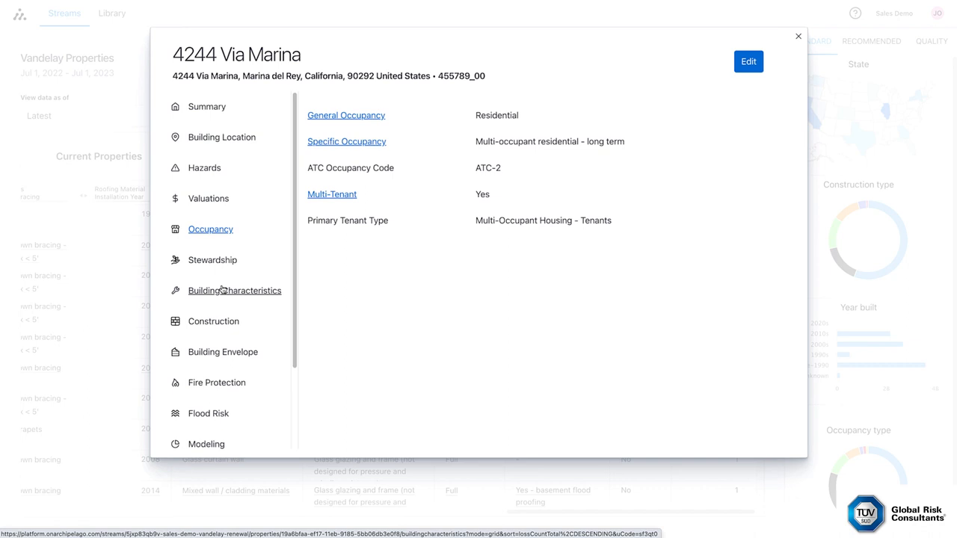
click(213, 320)
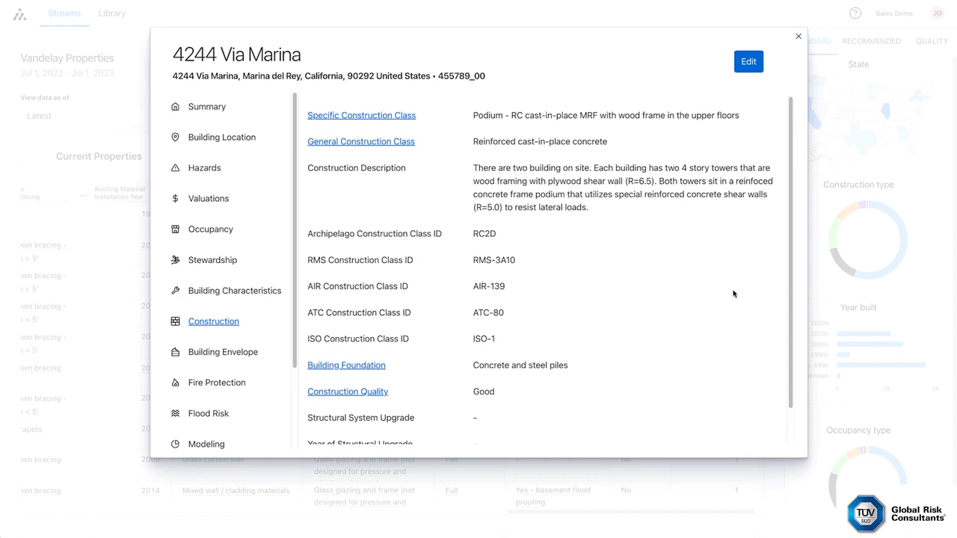
click(798, 36)
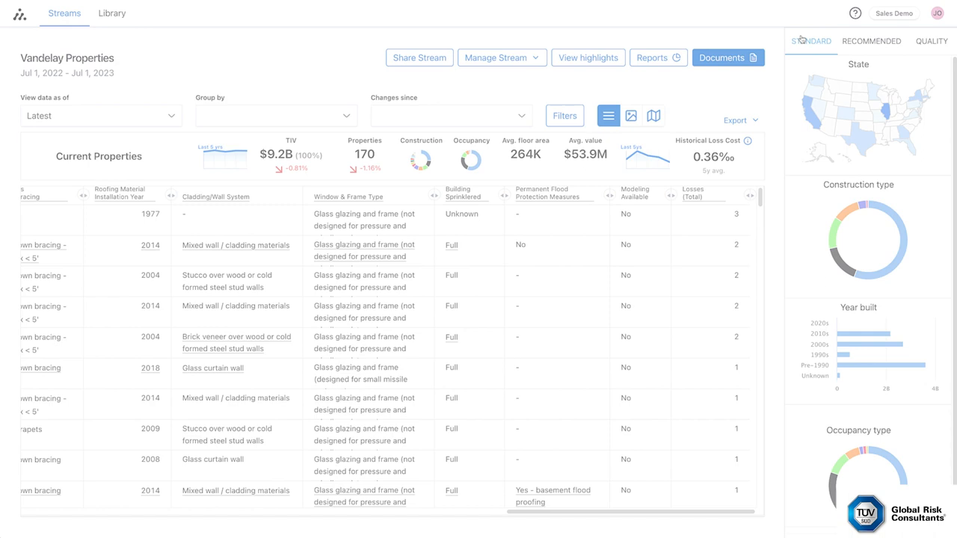
- Show the Group by options above the Sales Demo - Vandelay Renewal property grid
click(419, 57)
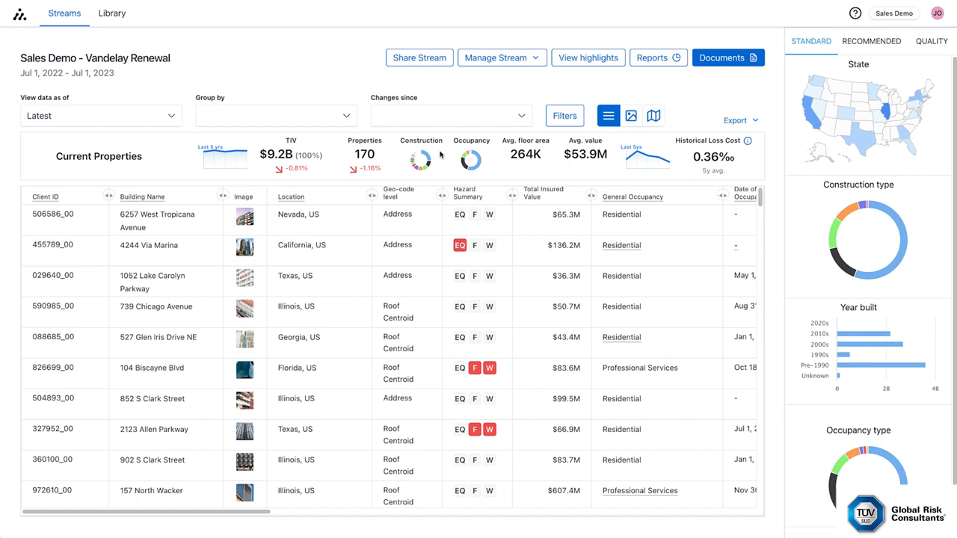
click(275, 115)
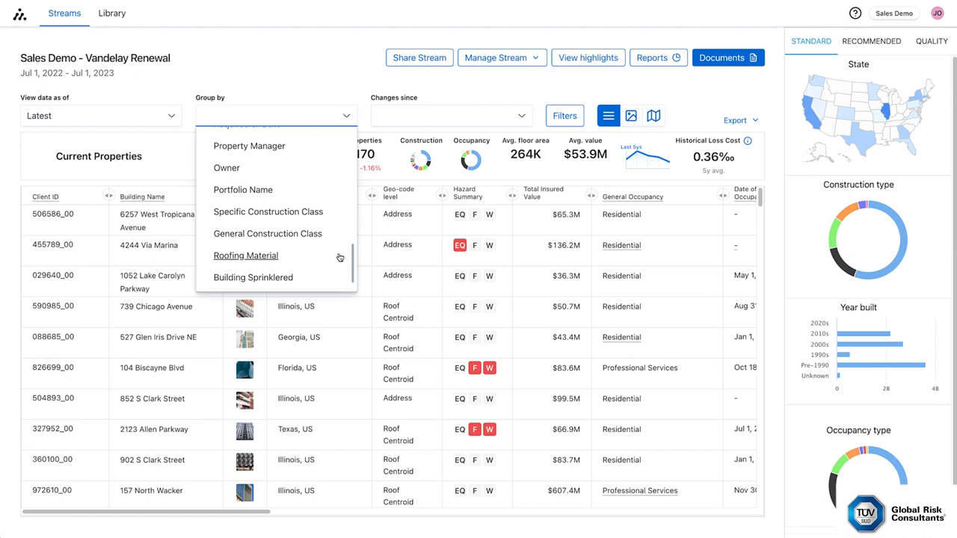
- Group the grid by General Construction Class and bring up the Documents export dialog
click(266, 234)
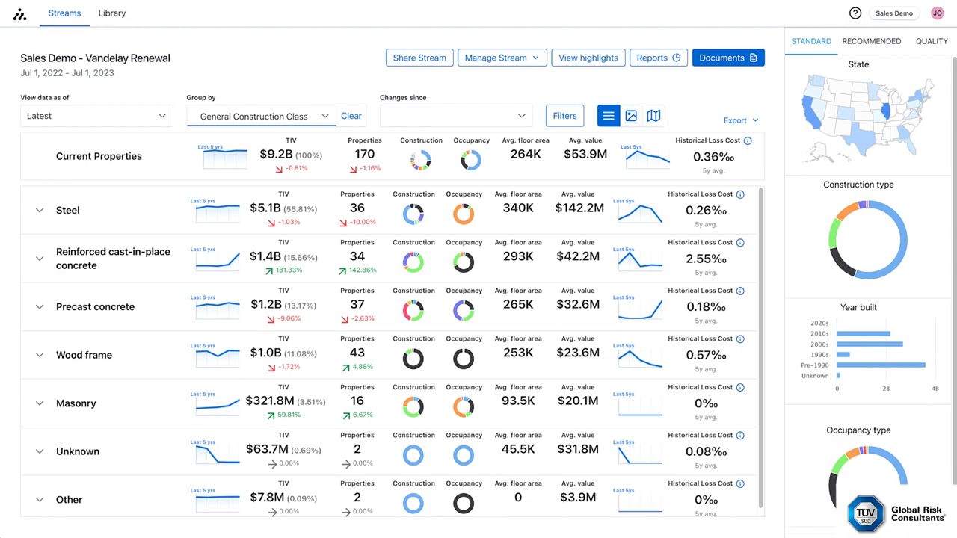
click(726, 56)
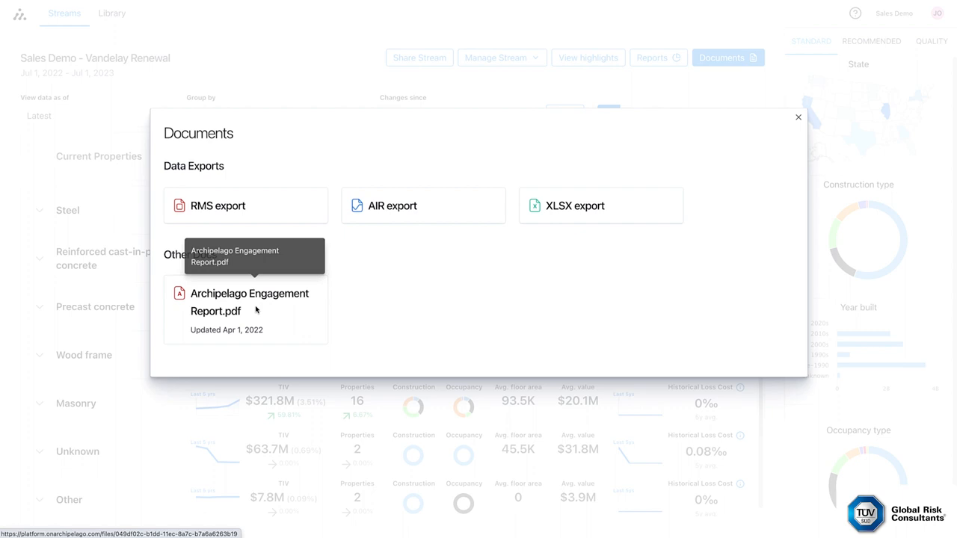